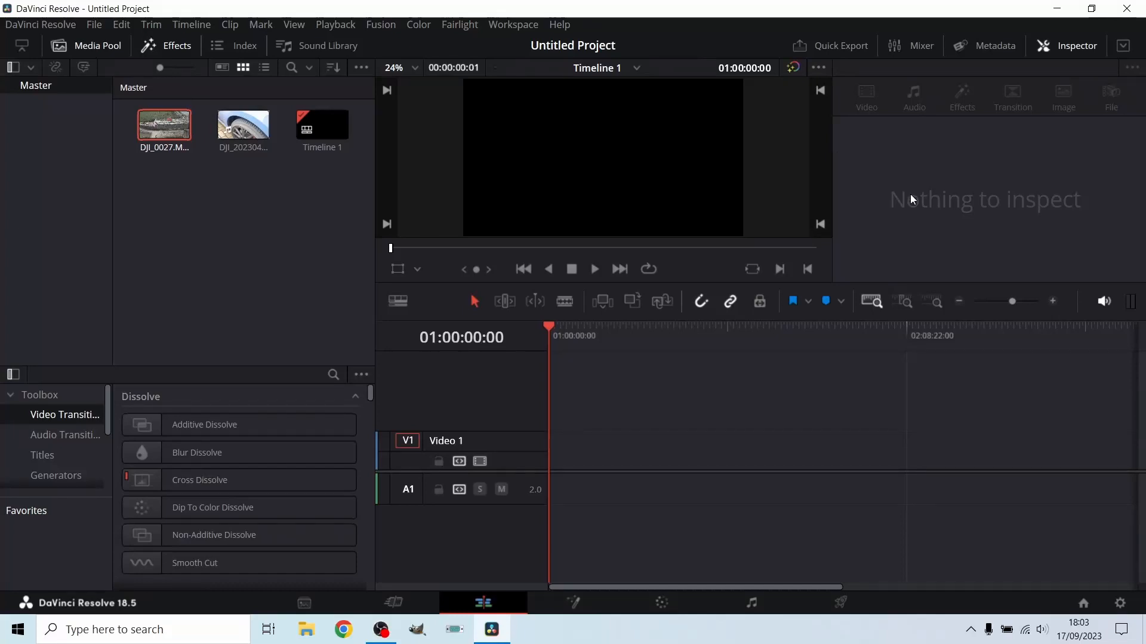
mouse_move(734, 29)
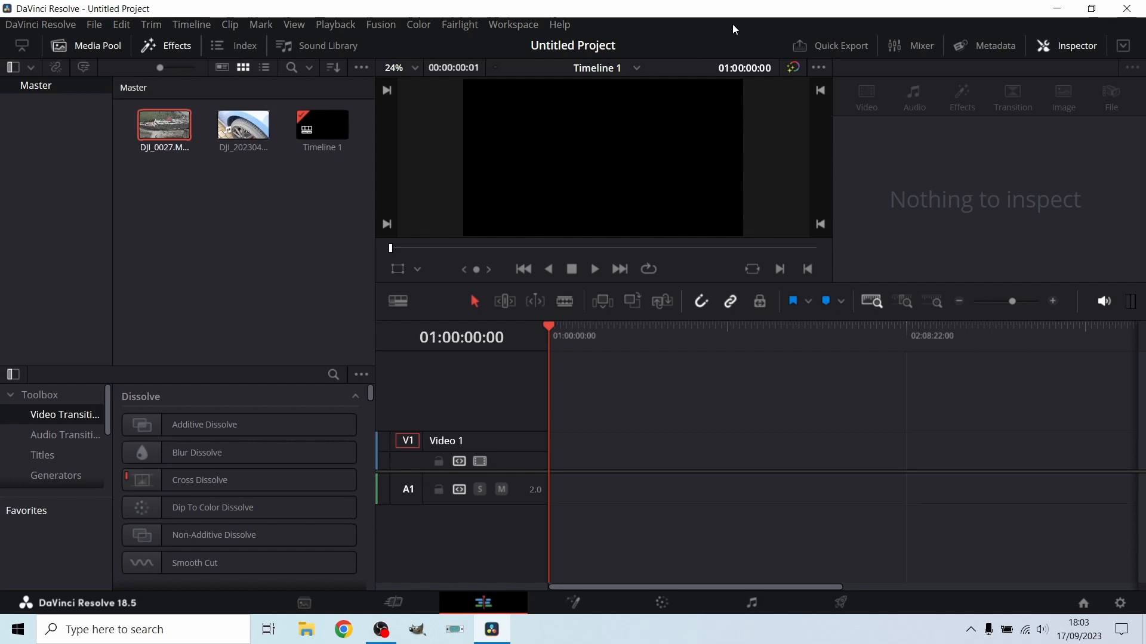
Step: Visit the Deliver page briefly and come back to the Edit page
left_click(840, 603)
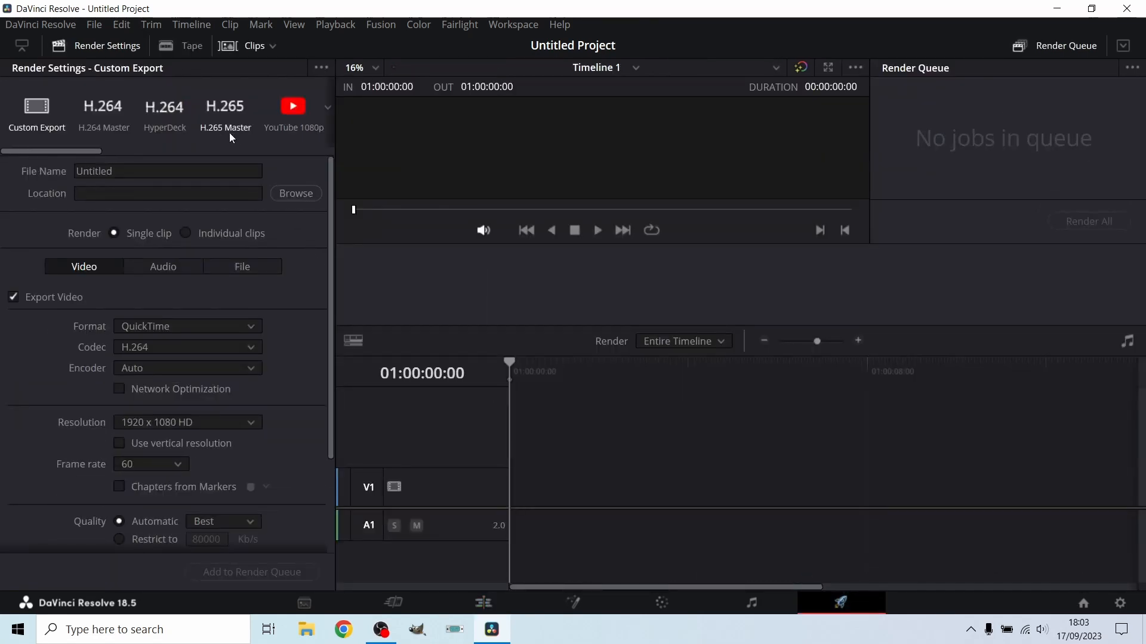
mouse_move(623, 548)
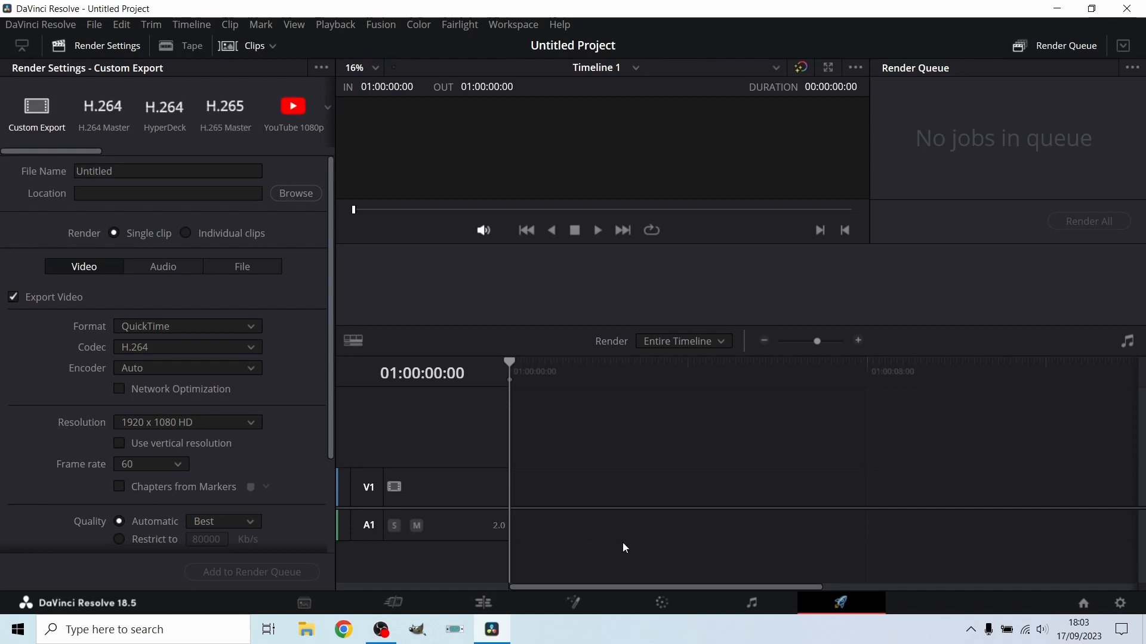
left_click(481, 602)
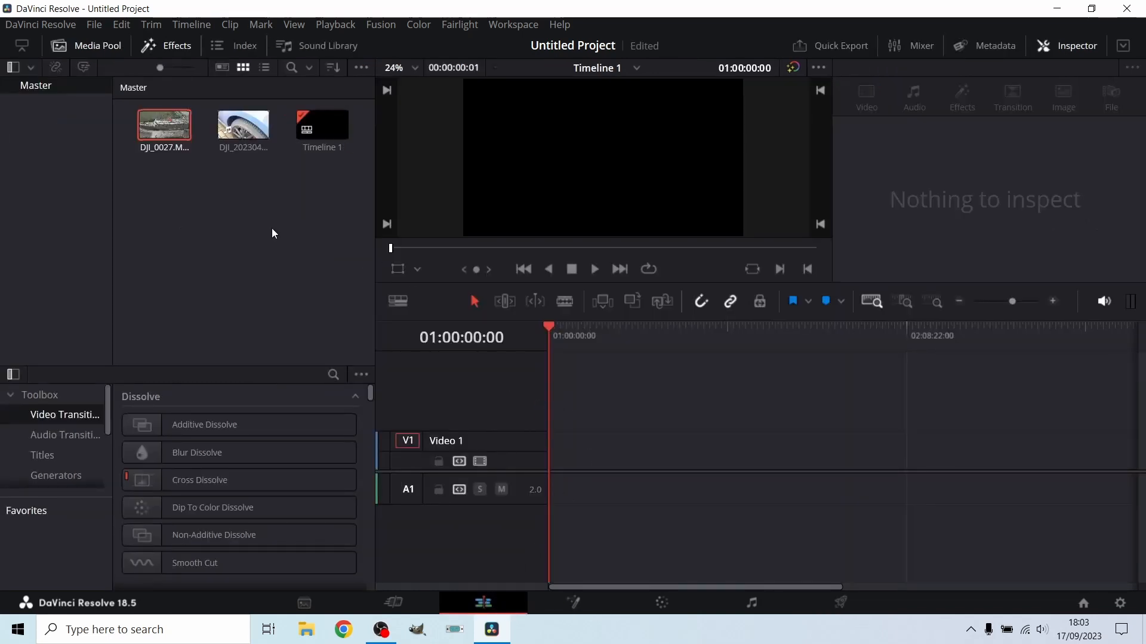
mouse_move(257, 231)
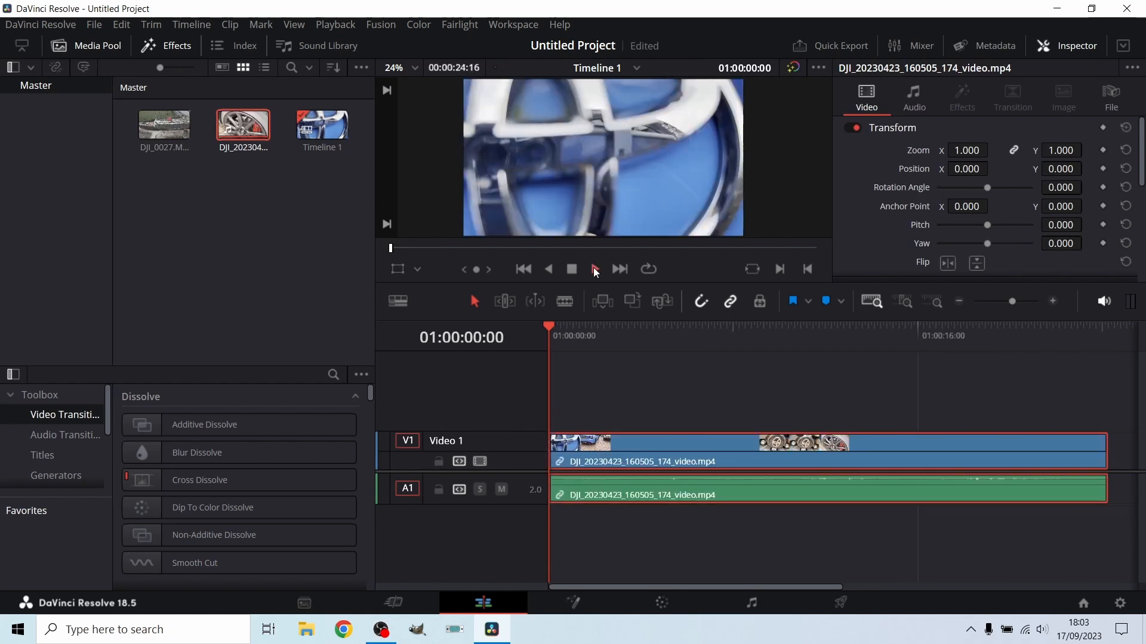
Step: Play the DJI car clip on Timeline 1, stop, and return the playhead to the start
left_click(593, 268)
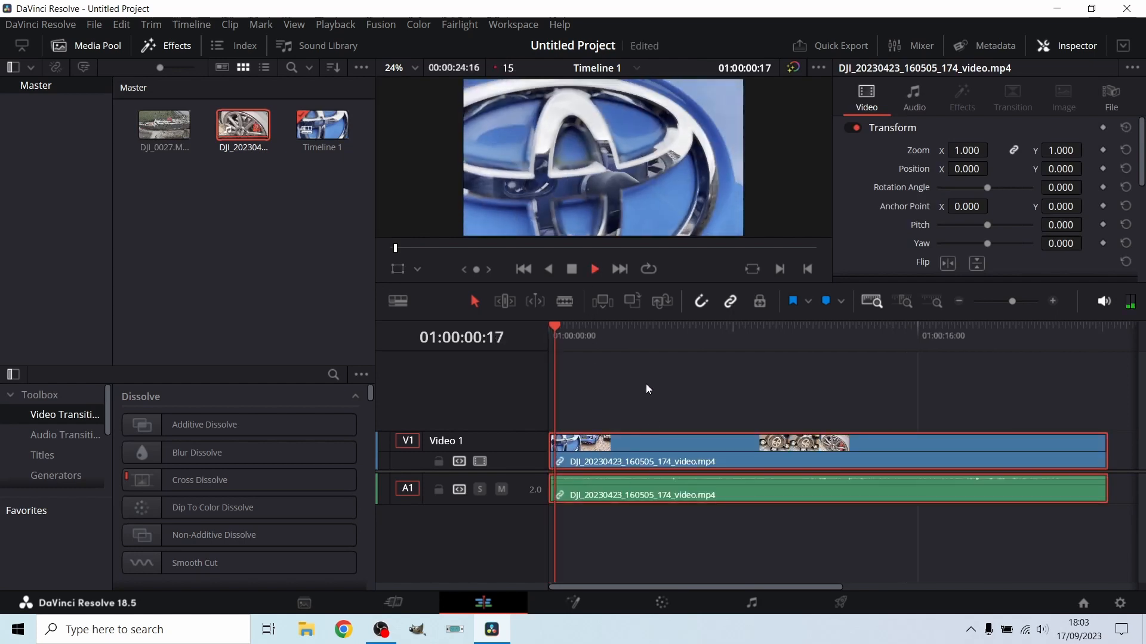
left_click(603, 326)
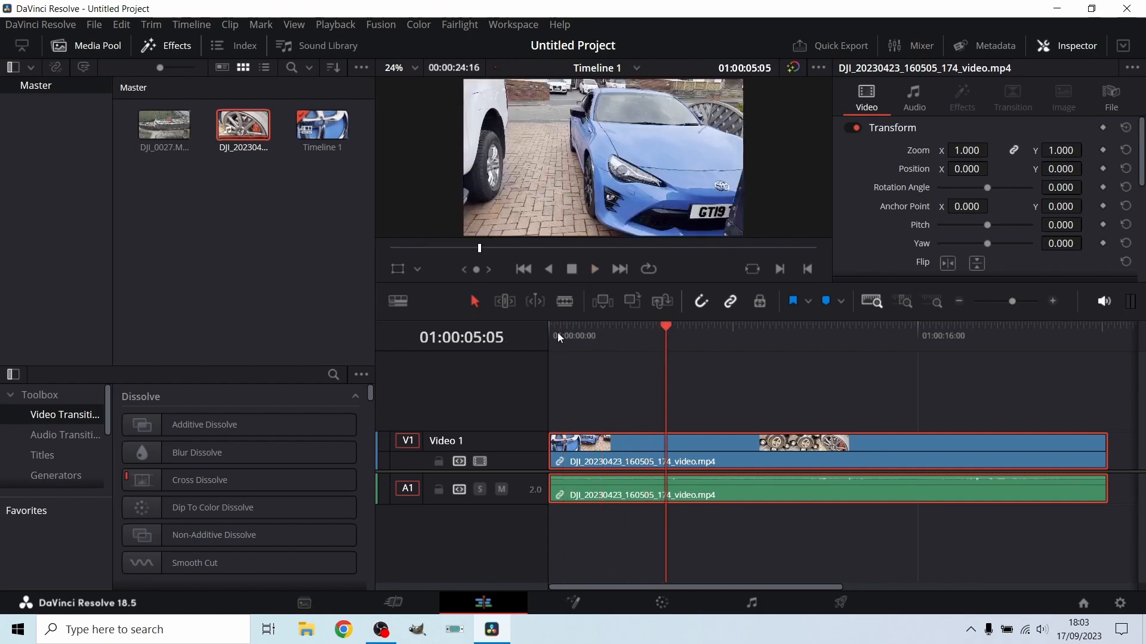
left_click(523, 269)
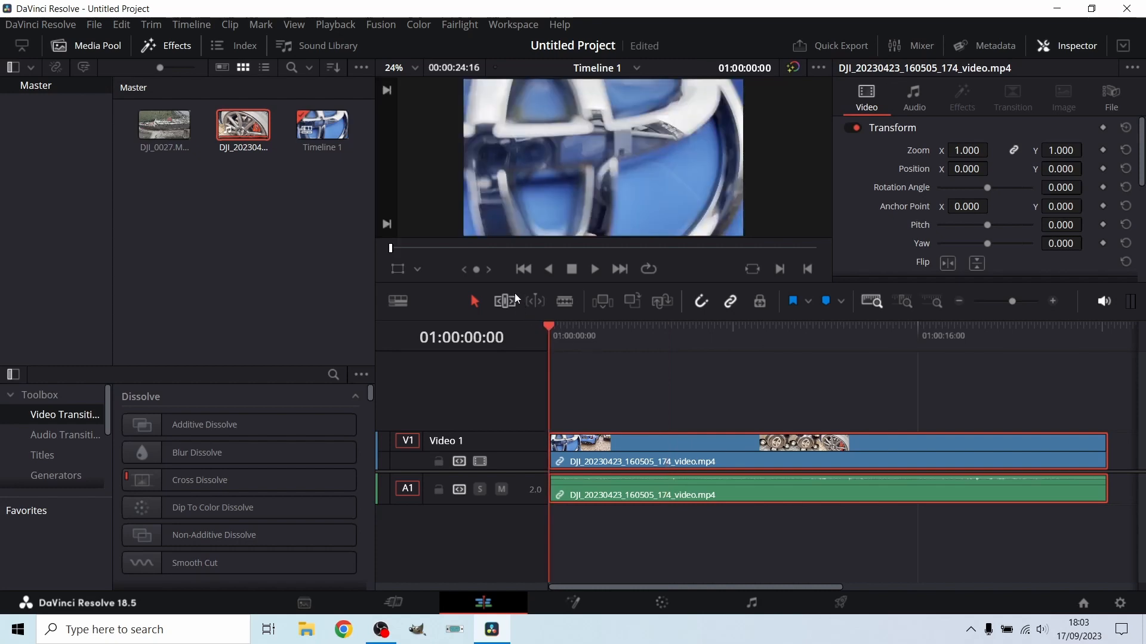
Step: Blade the car clip to keep its opening part, then add DJI_0027.MP4 after it
left_click(564, 300)
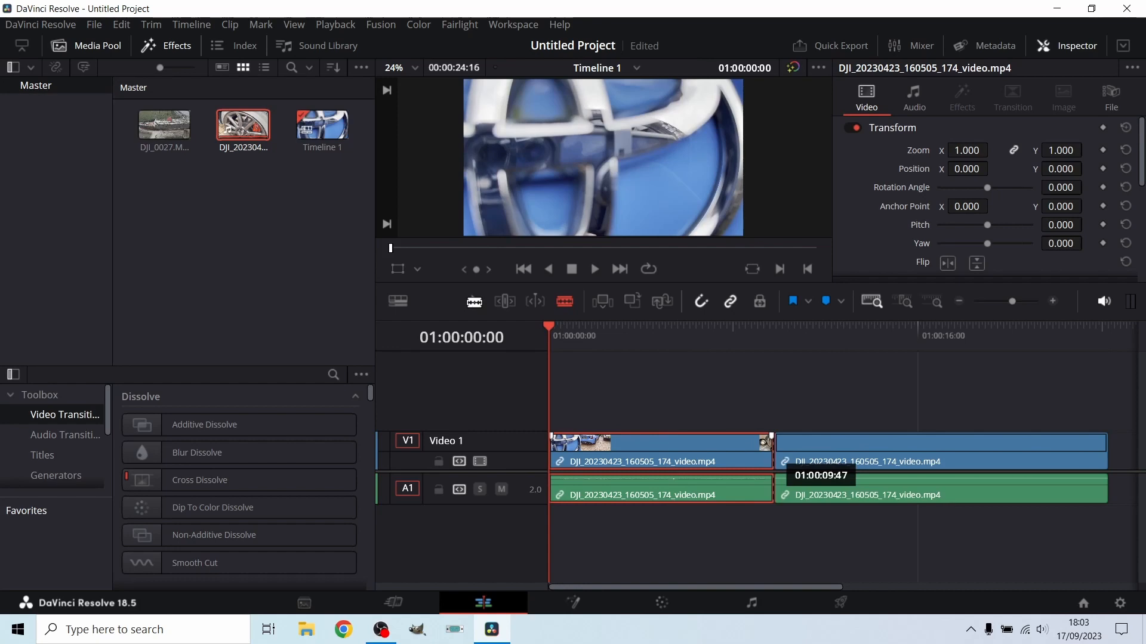
mouse_move(480, 302)
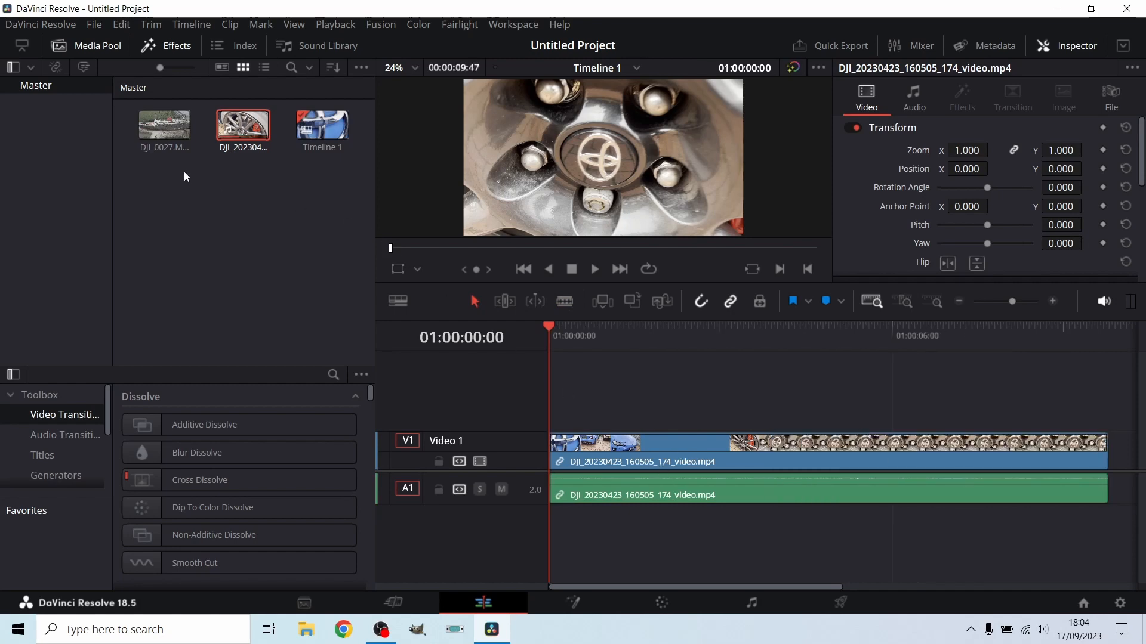
left_click(163, 125)
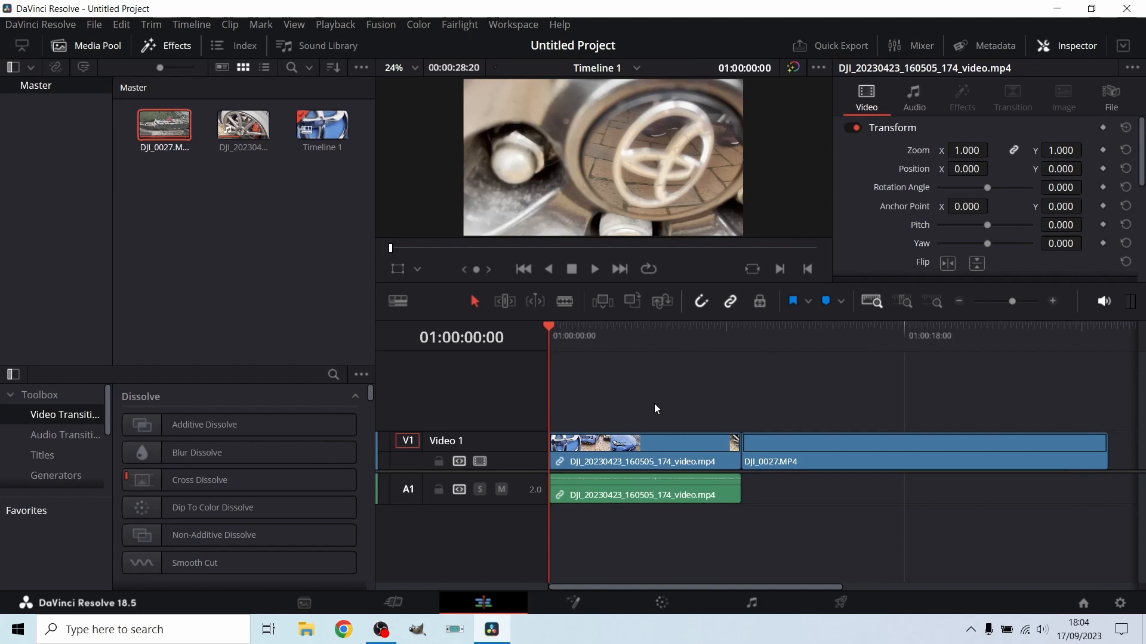
mouse_move(638, 406)
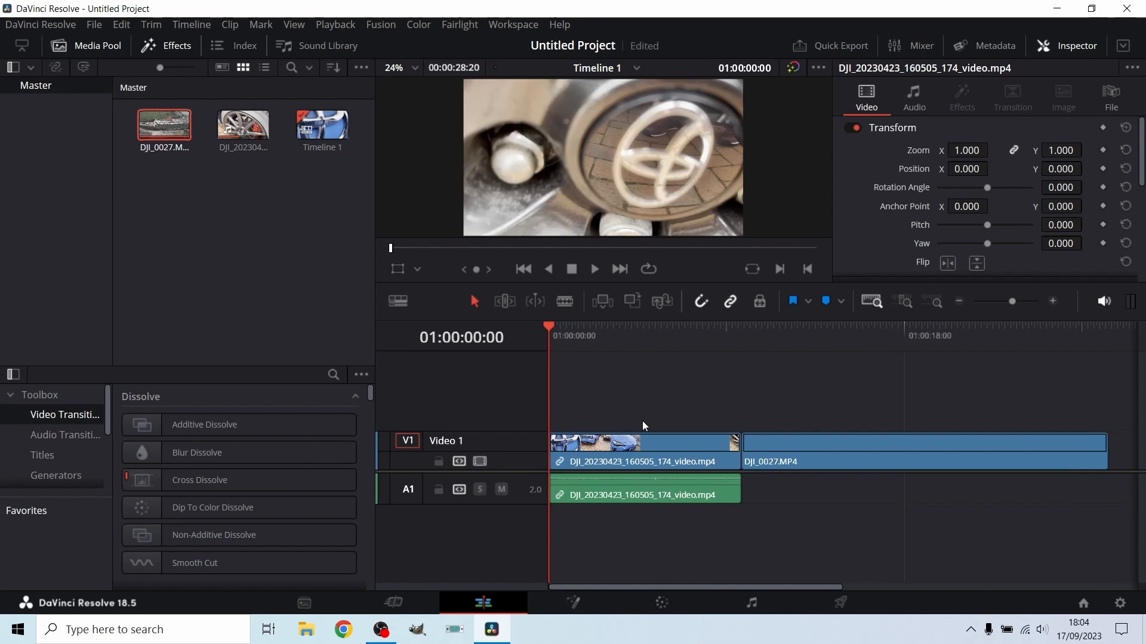
mouse_move(636, 408)
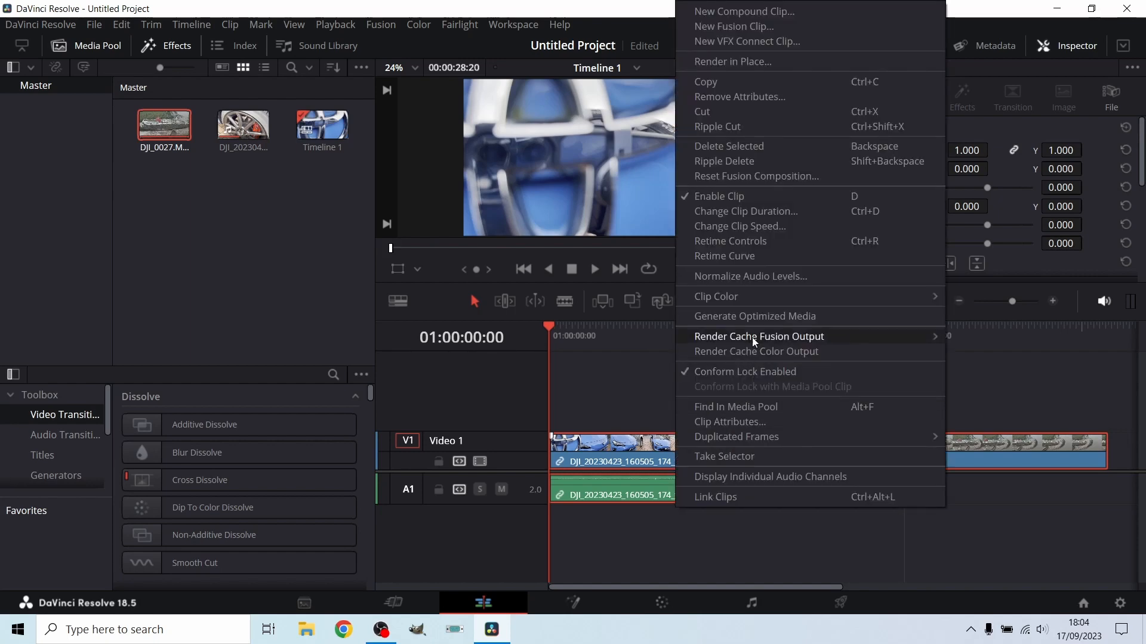
mouse_move(754, 315)
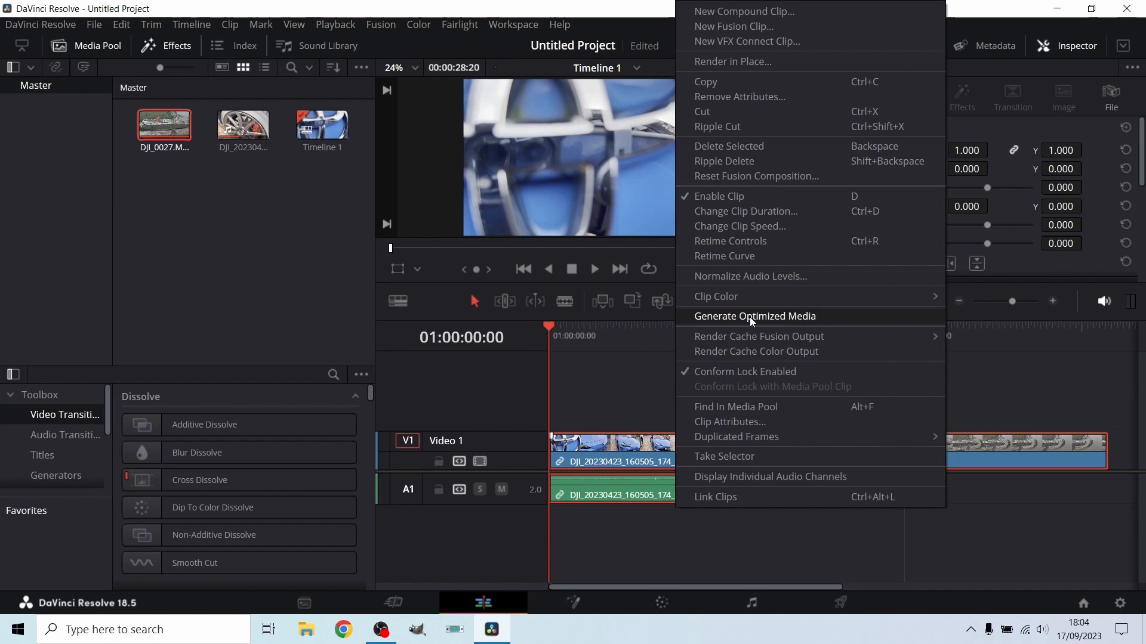
Step: Start Generate Optimized Media for both selected timeline clips
left_click(755, 316)
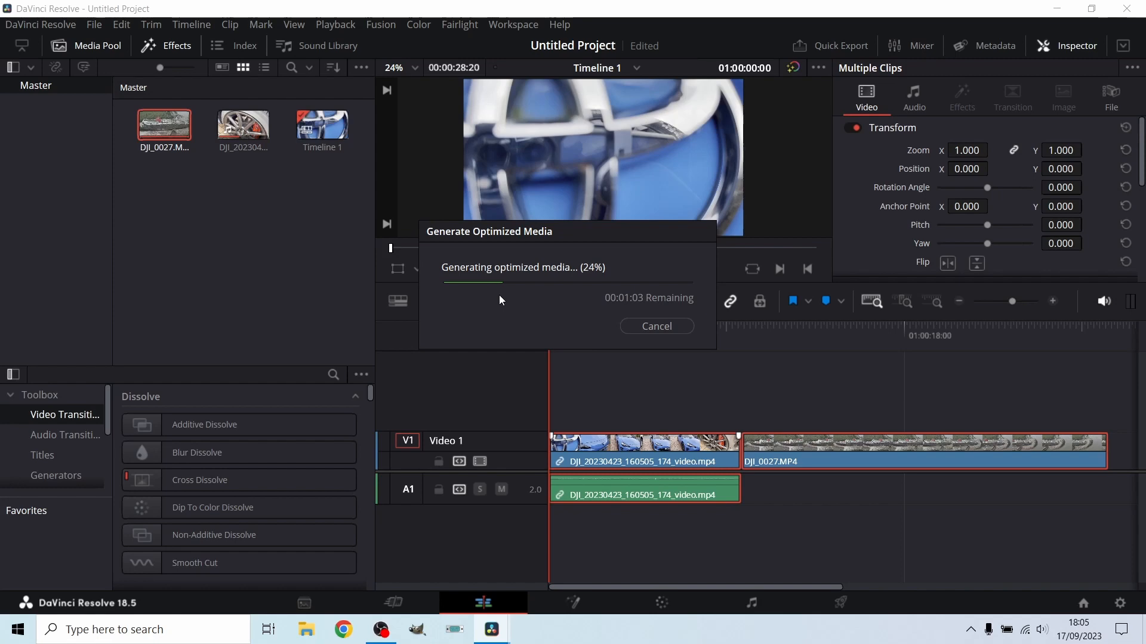
Step: Let the optimized media generation finish and clear its progress window
left_click(655, 326)
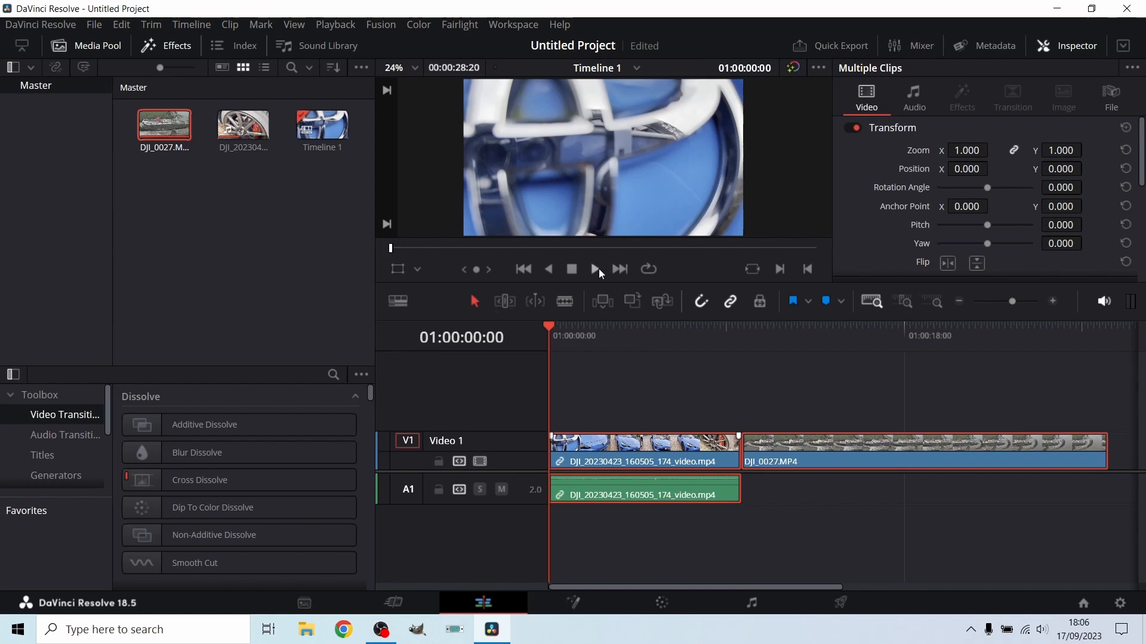
Step: Play the optimized timeline through the car clip to about 01:00:07:23 and stop
left_click(594, 269)
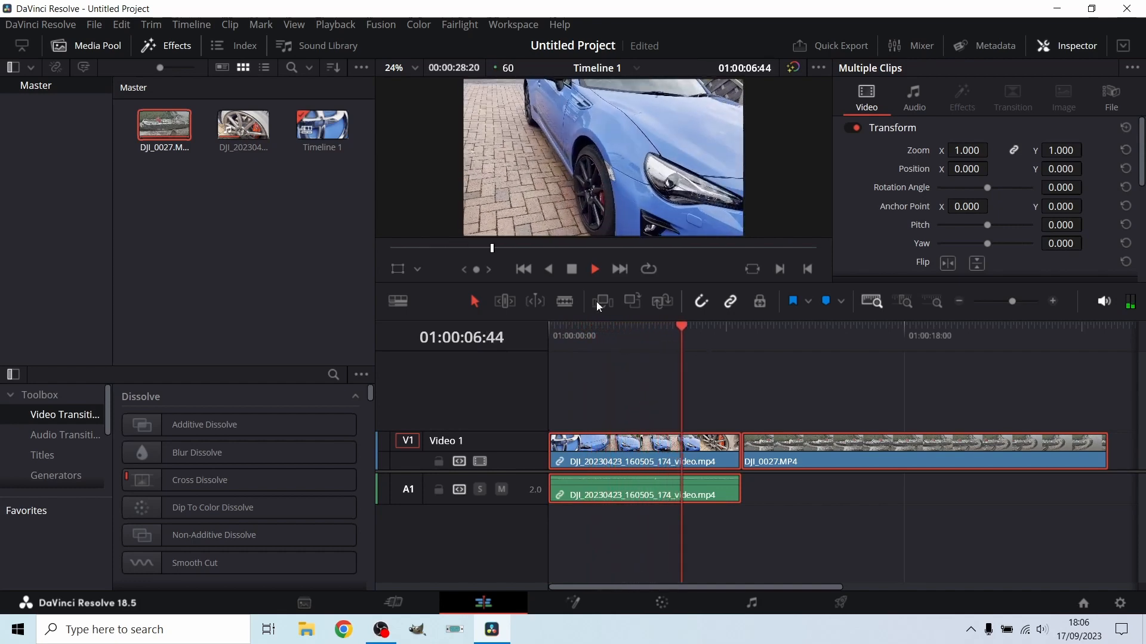
left_click(593, 269)
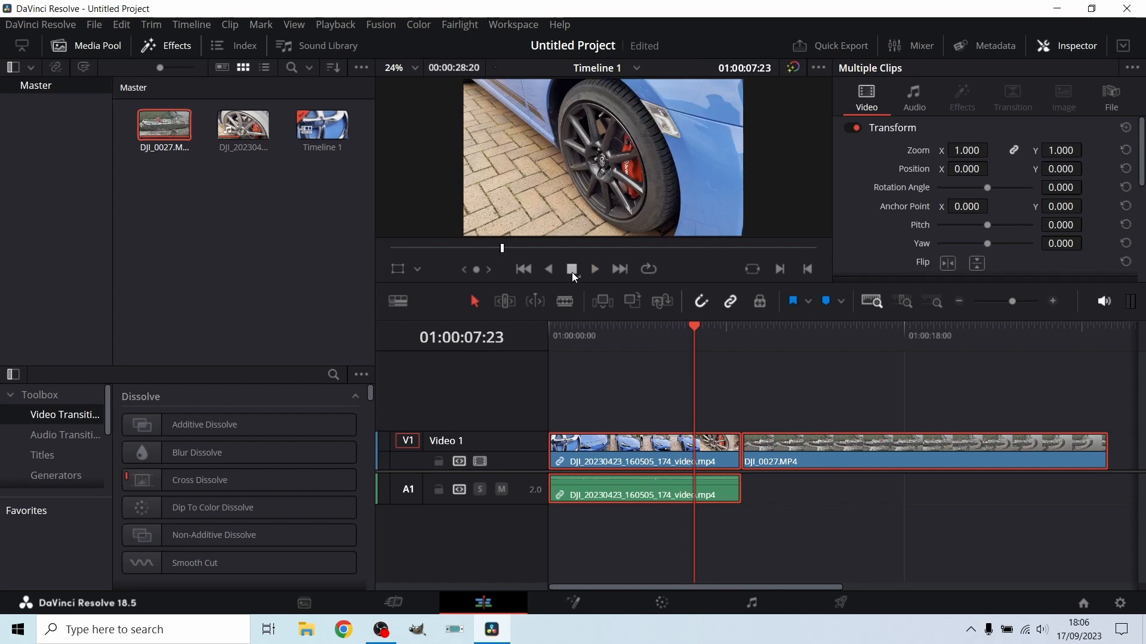